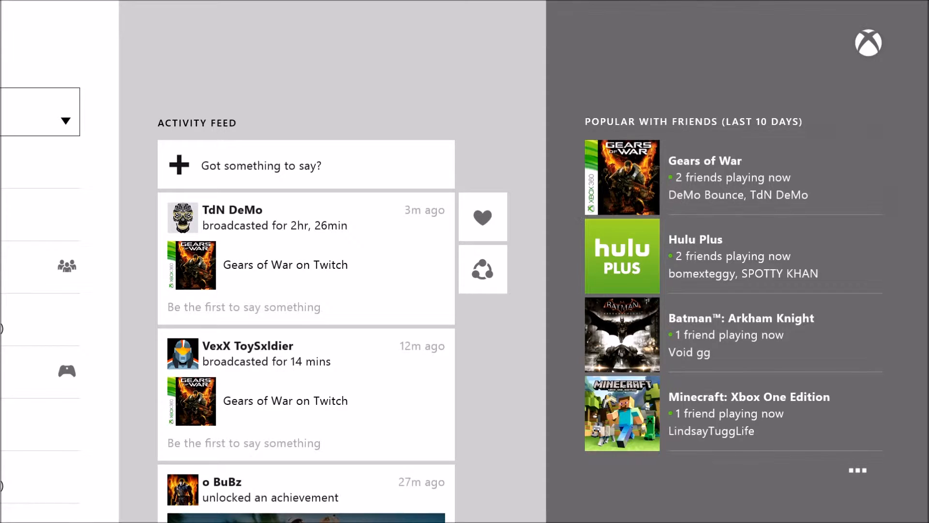
# Show the Gears of War details page from the Popular with Friends tile.
pyautogui.click(482, 269)
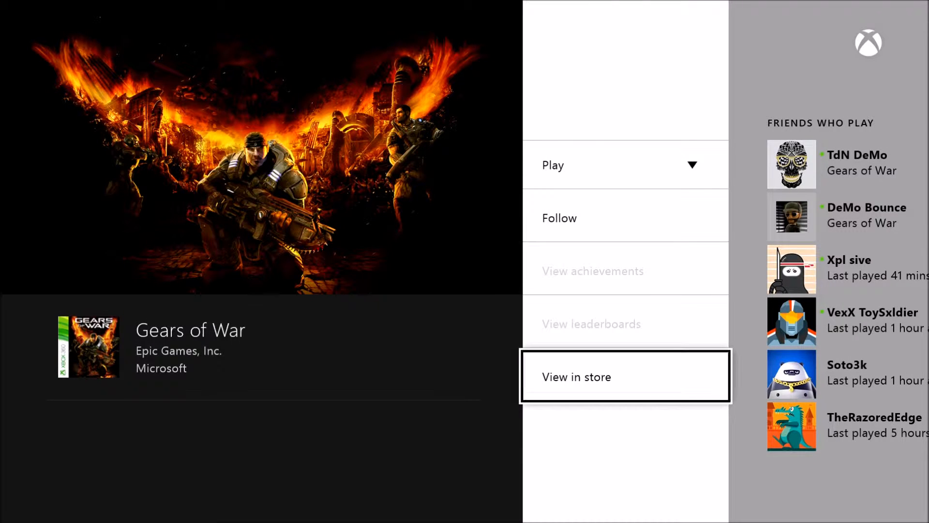
pyautogui.click(624, 377)
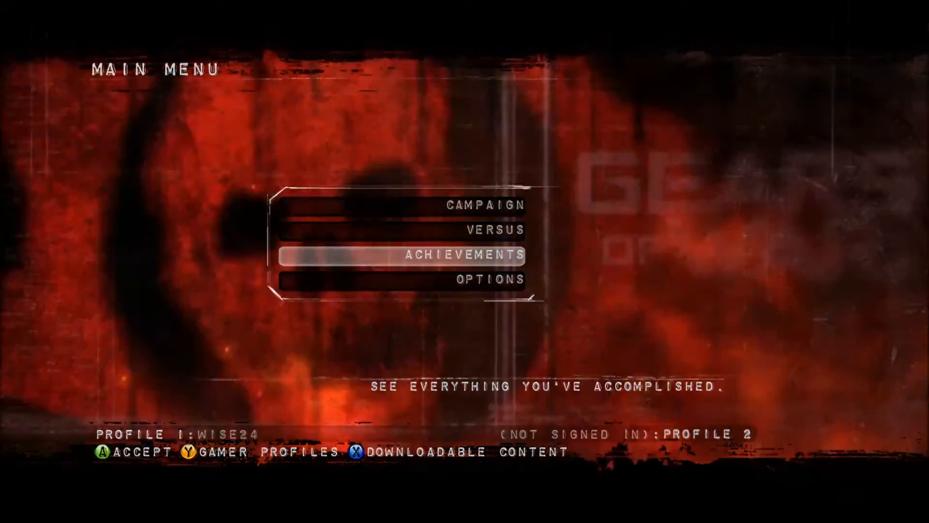
# Bring up the Xbox 360 Guide overlay over the Gears of War main menu.
pyautogui.press('guide')
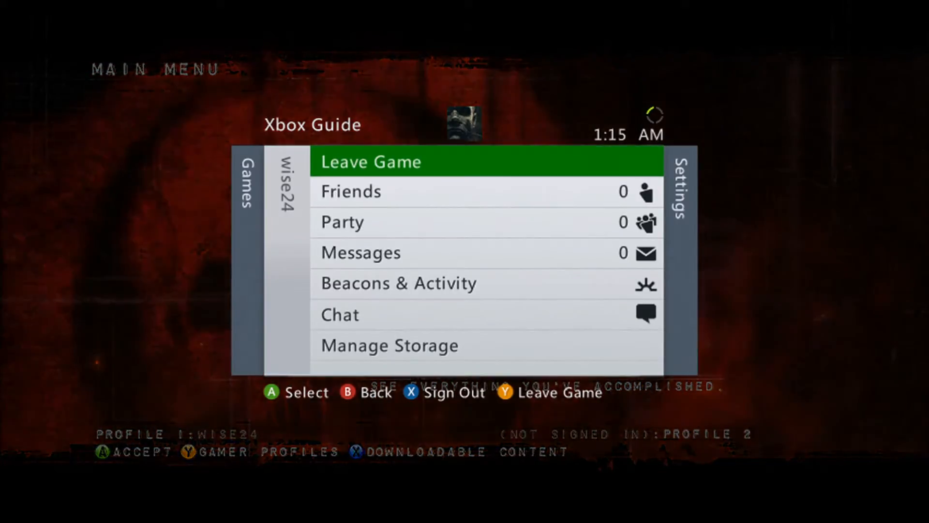